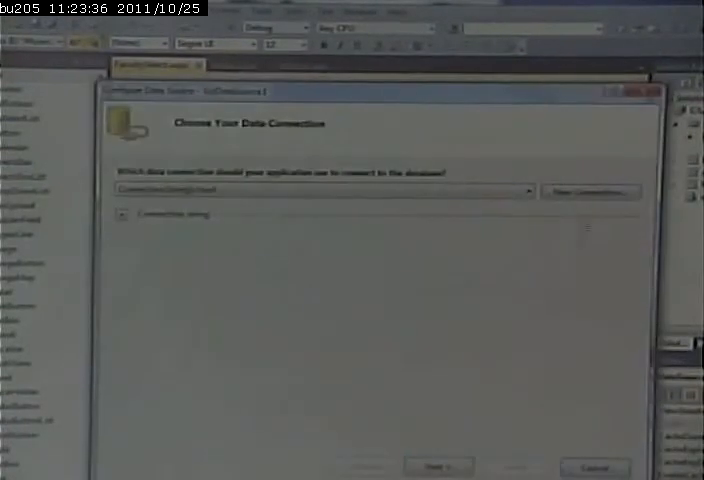
# - Bring the Notepad notes with the image and link snippets to the front
pyautogui.click(438, 468)
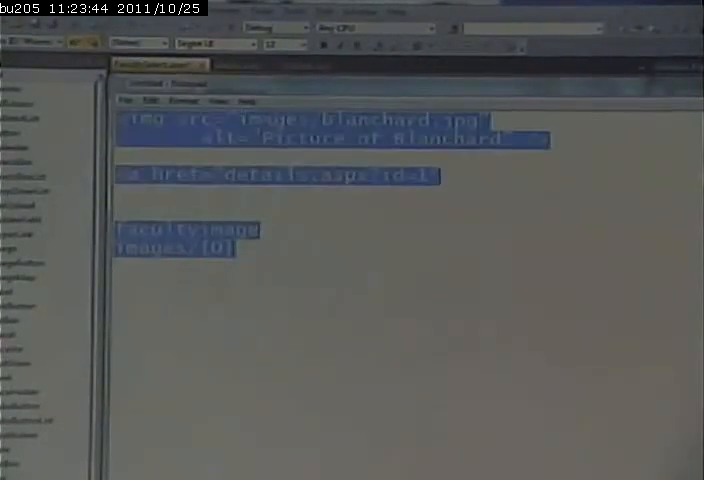
# - Write select fid, flname + ', ' + ffname as fullname from faculty order by flname
pyautogui.write('select fid, flname from faculty order by flname')
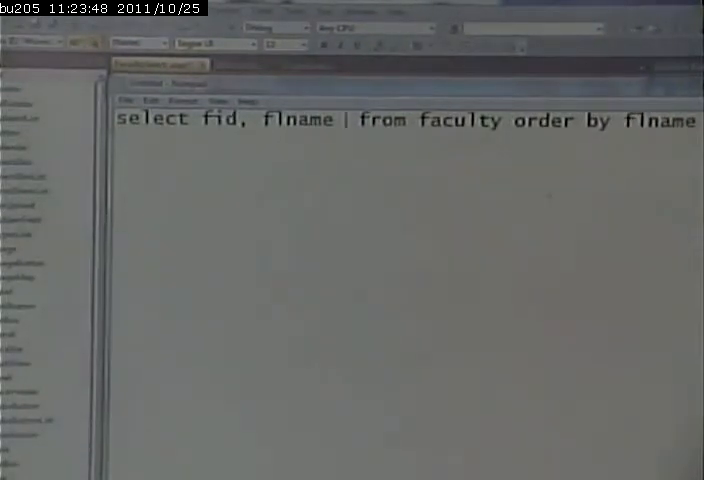
pyautogui.write('+')
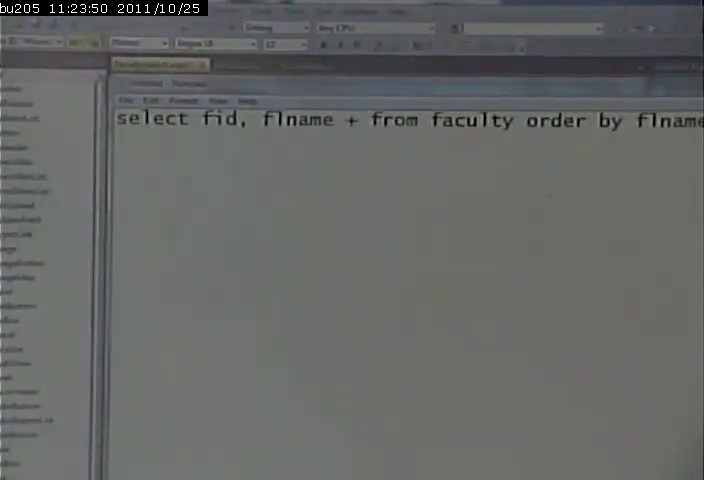
pyautogui.write('"')
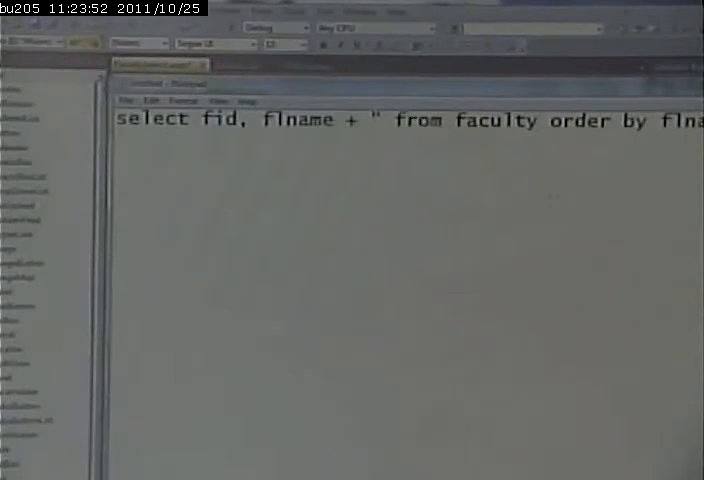
pyautogui.write(',')
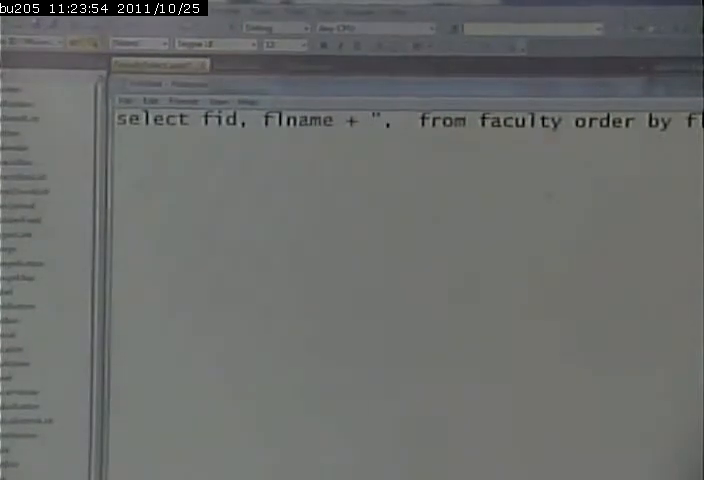
pyautogui.write('"')
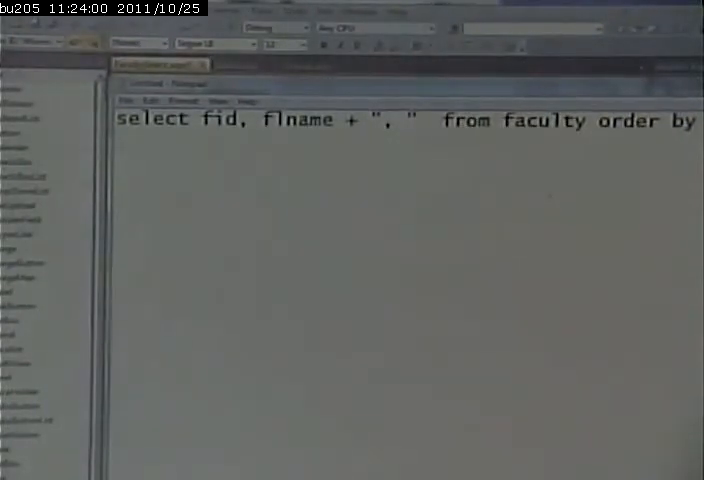
pyautogui.write('+')
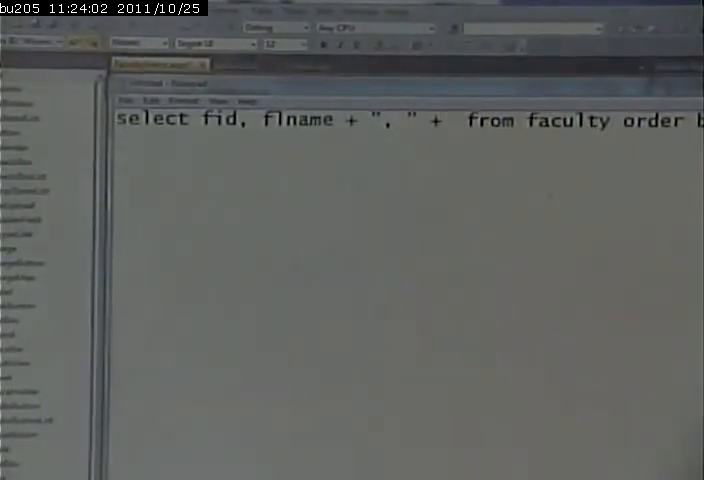
pyautogui.write('ffn')
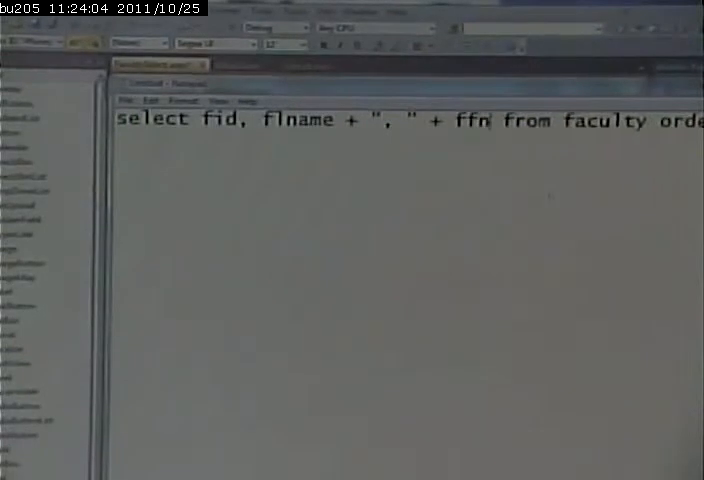
pyautogui.write('ame as')
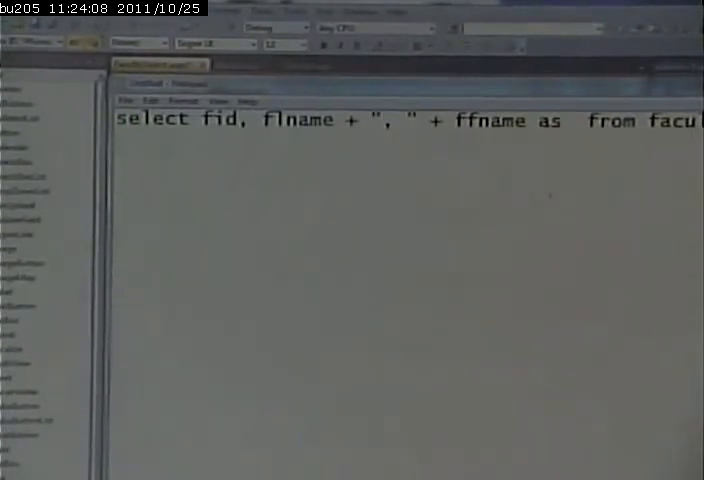
pyautogui.write('fu')
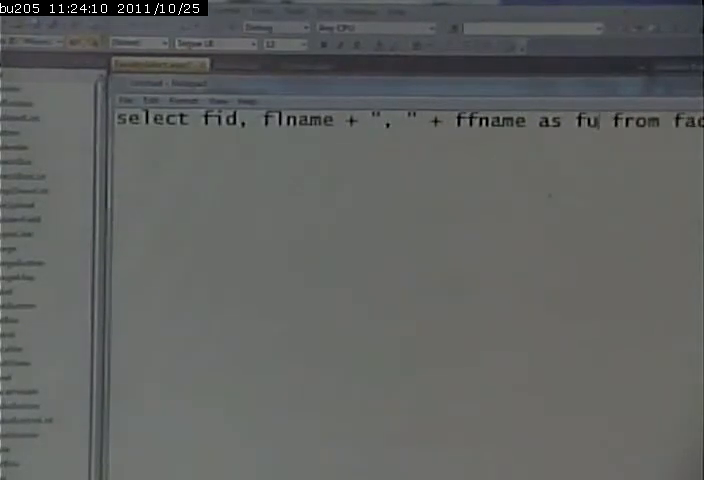
pyautogui.write('llname')
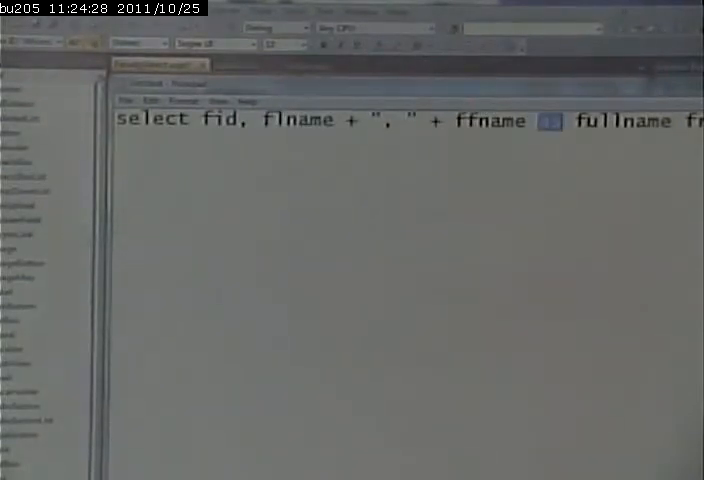
pyautogui.write('as')
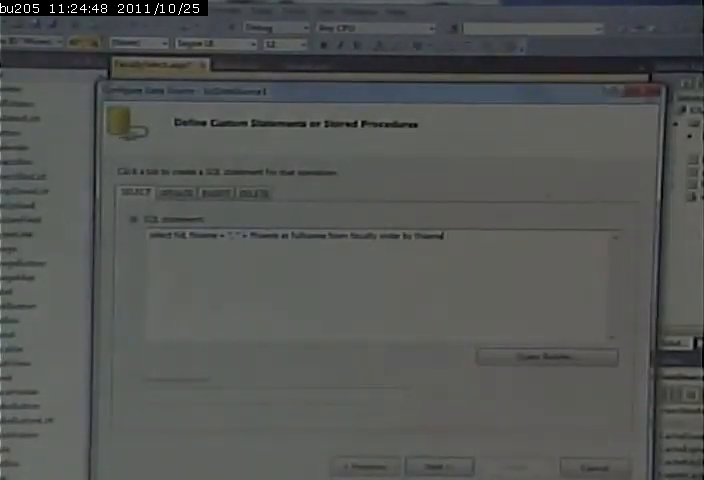
# - Advance the wizard with the full-name query as the drop-down's select statement
pyautogui.click(438, 468)
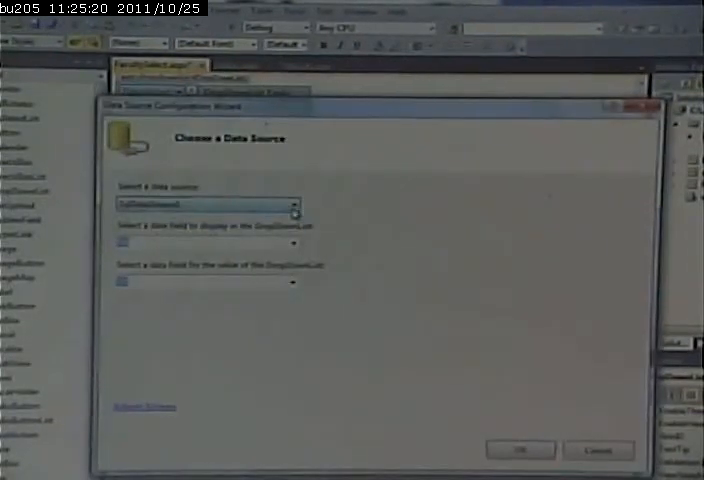
# - Choose the full-name data source to feed the faculty drop-down
pyautogui.click(292, 244)
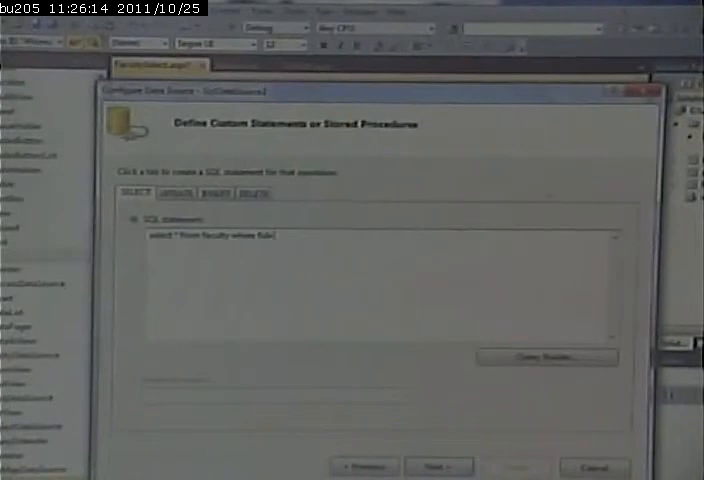
# - Finish the details query as select * from faculty where fid=?
pyautogui.write('?')
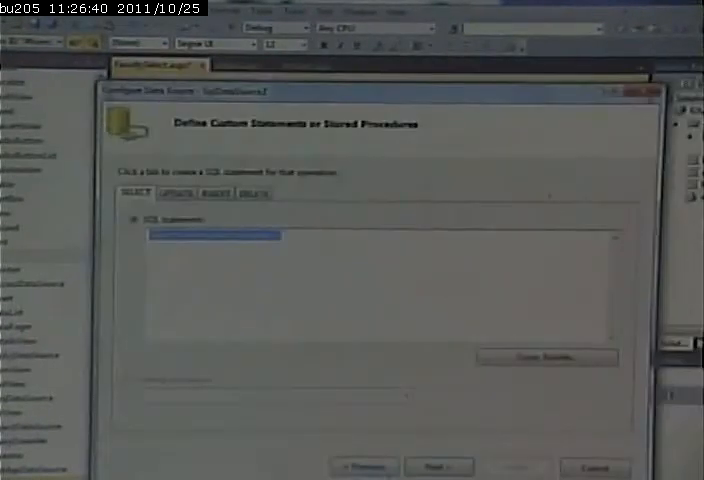
# - Select the existing query text to revise the parameterized faculty statement
pyautogui.click(438, 466)
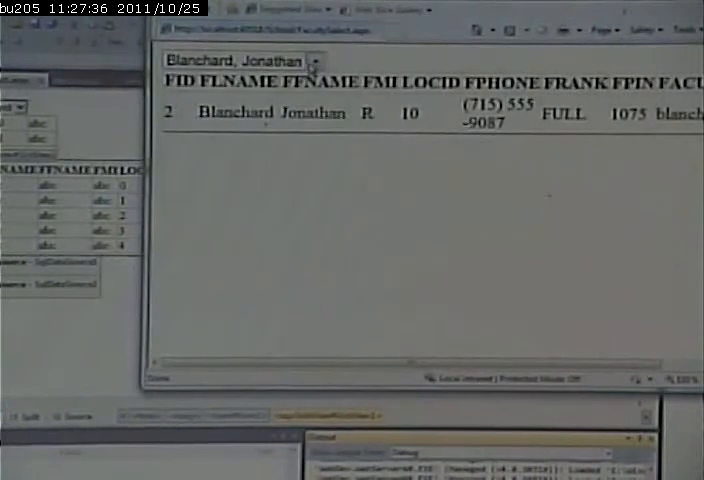
pyautogui.click(314, 60)
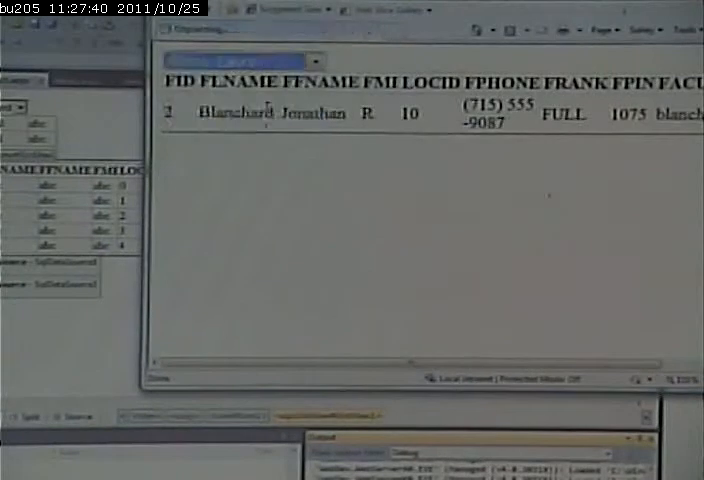
pyautogui.click(240, 60)
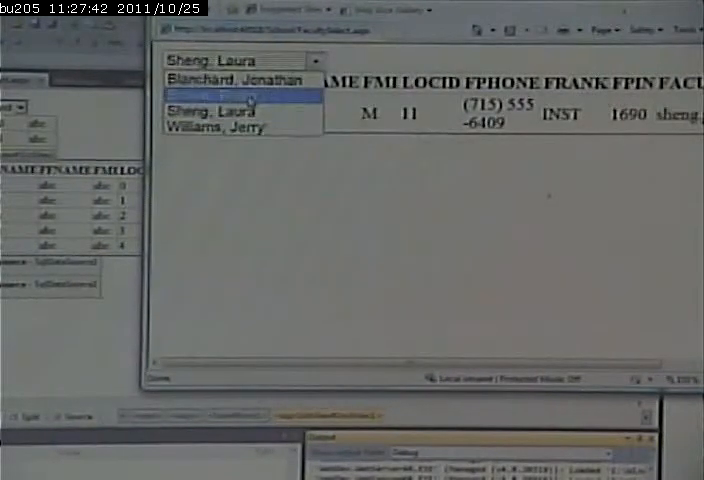
pyautogui.click(240, 92)
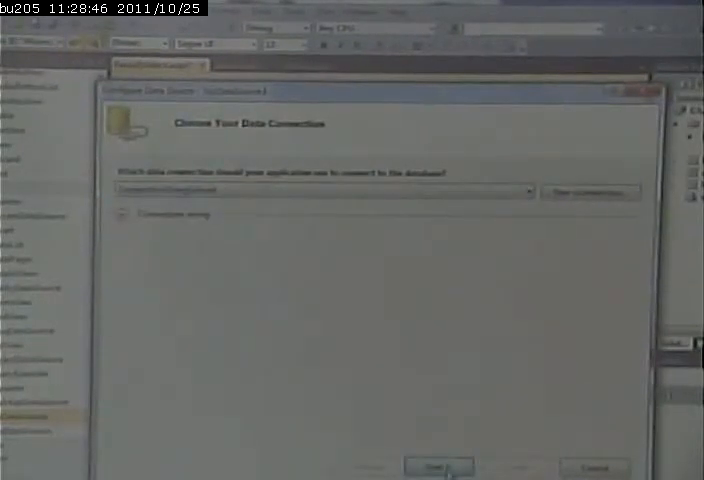
# - Continue the new data source past the existing faculty database connection
pyautogui.click(440, 468)
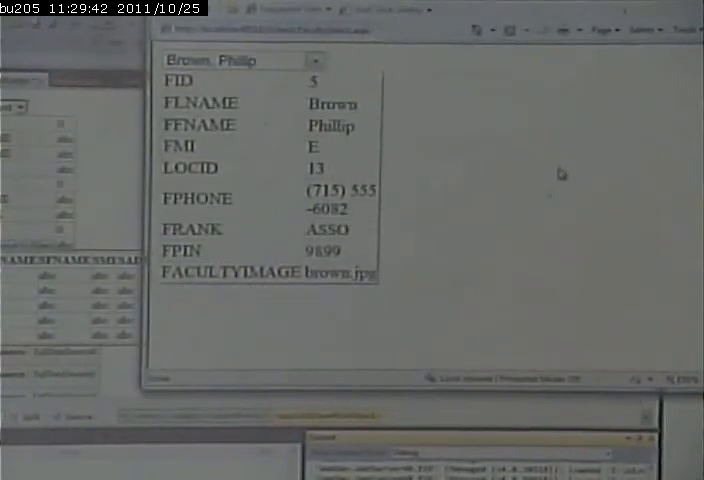
pyautogui.click(316, 60)
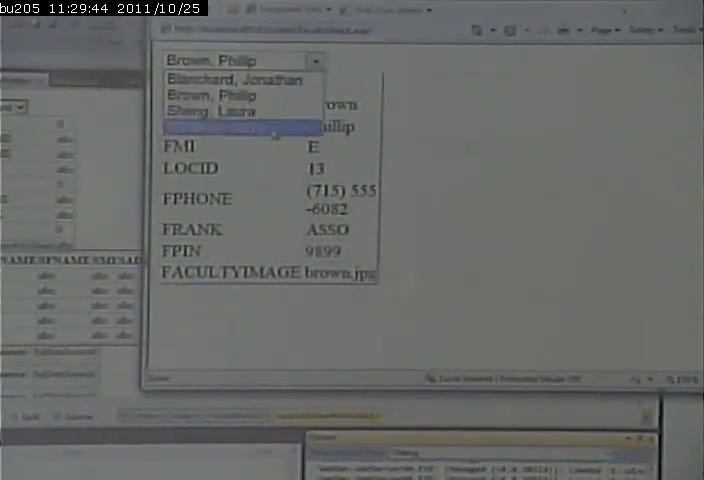